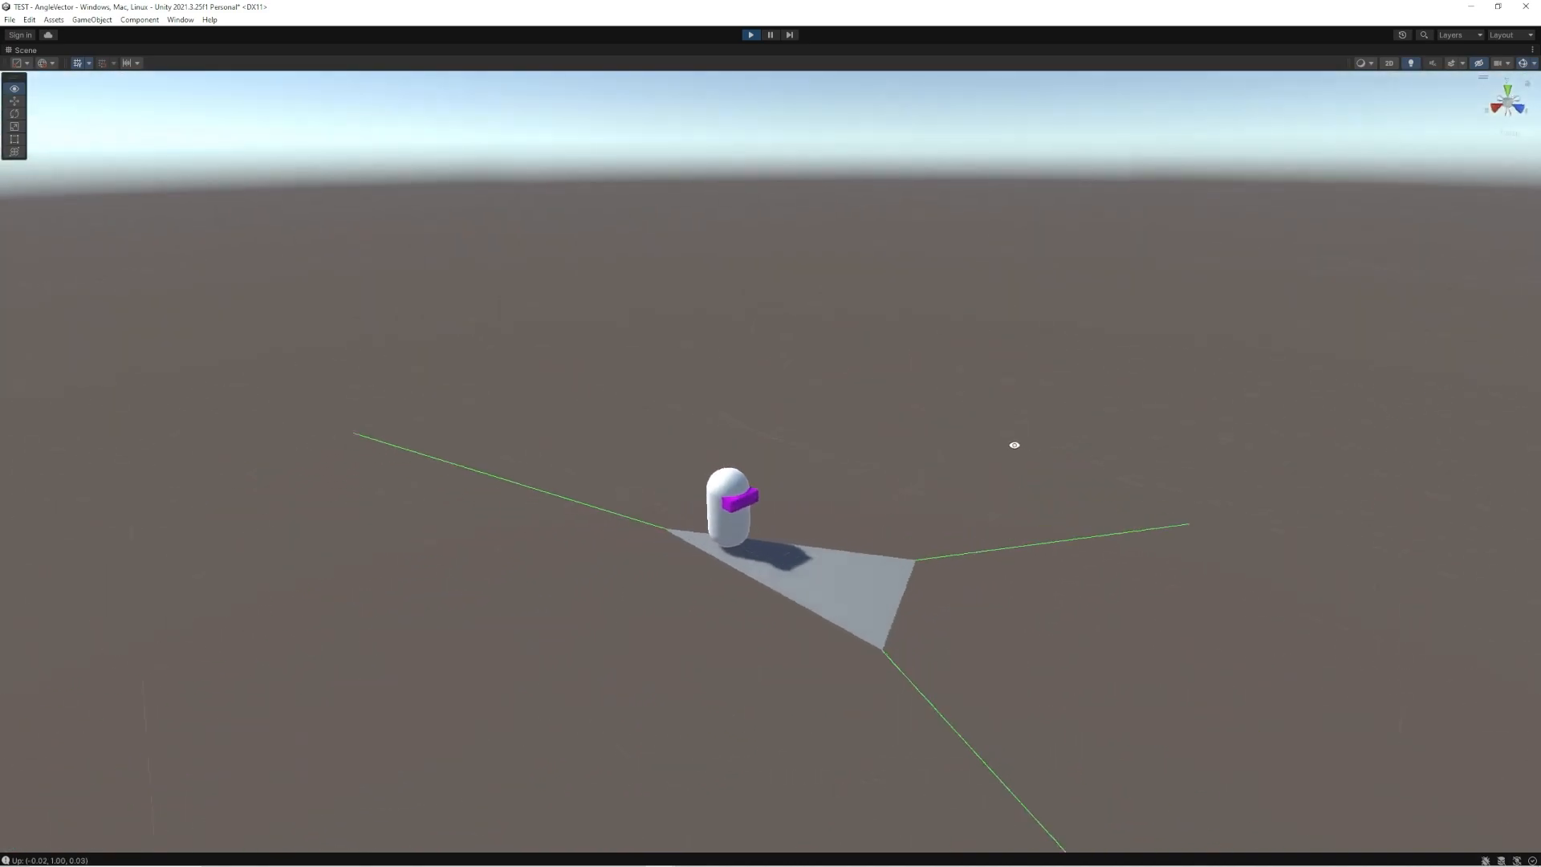
Un-maximize the Scene view to show the Game, Scene, Hierarchy and Console panels together.
click(750, 34)
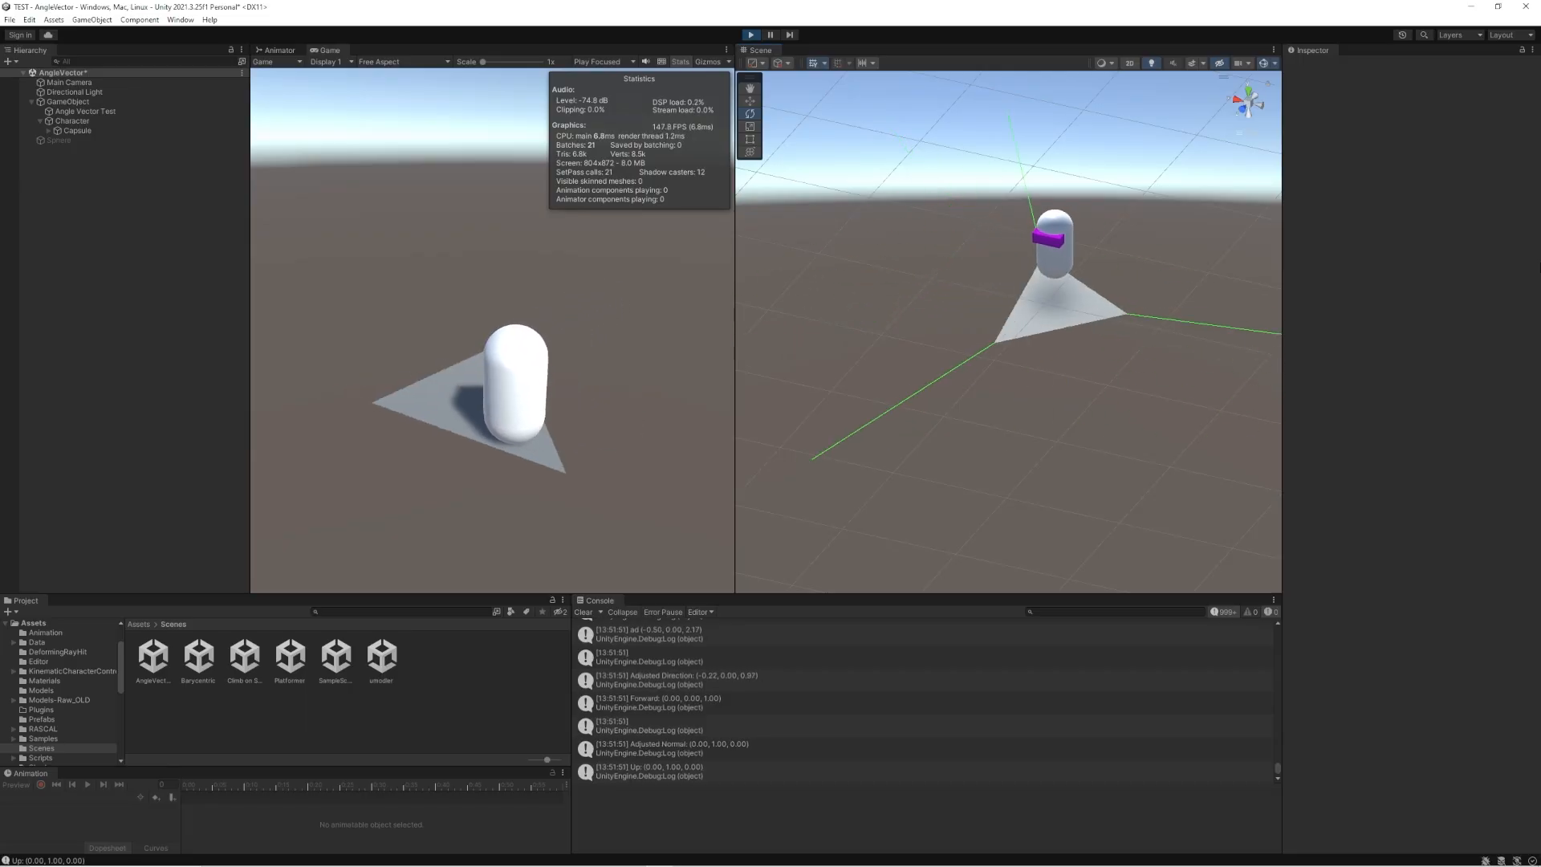